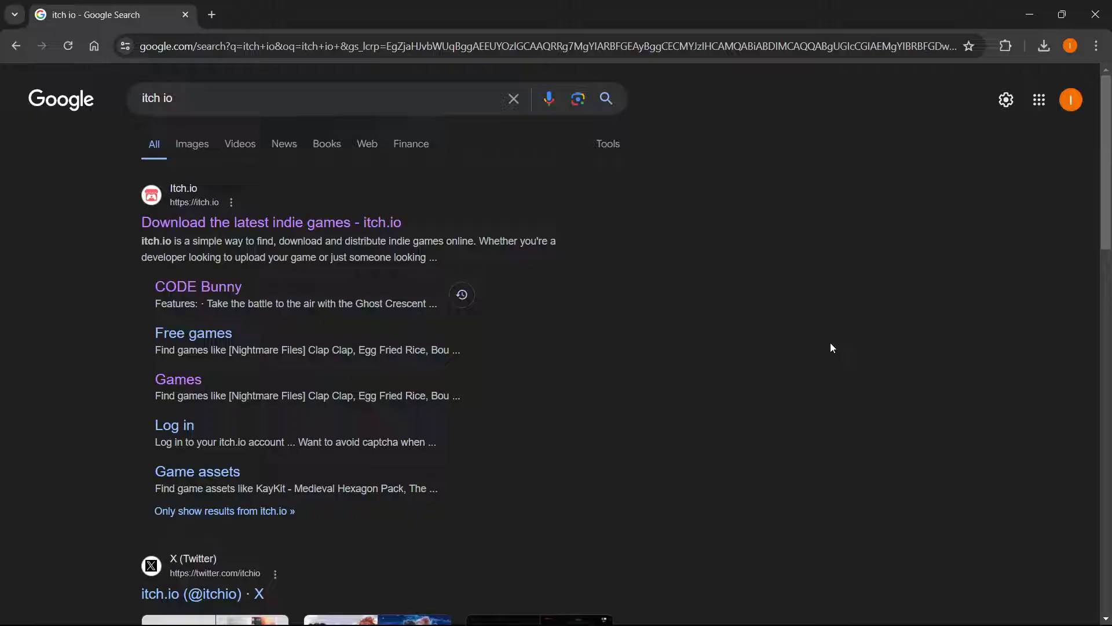
mouse_move(830, 353)
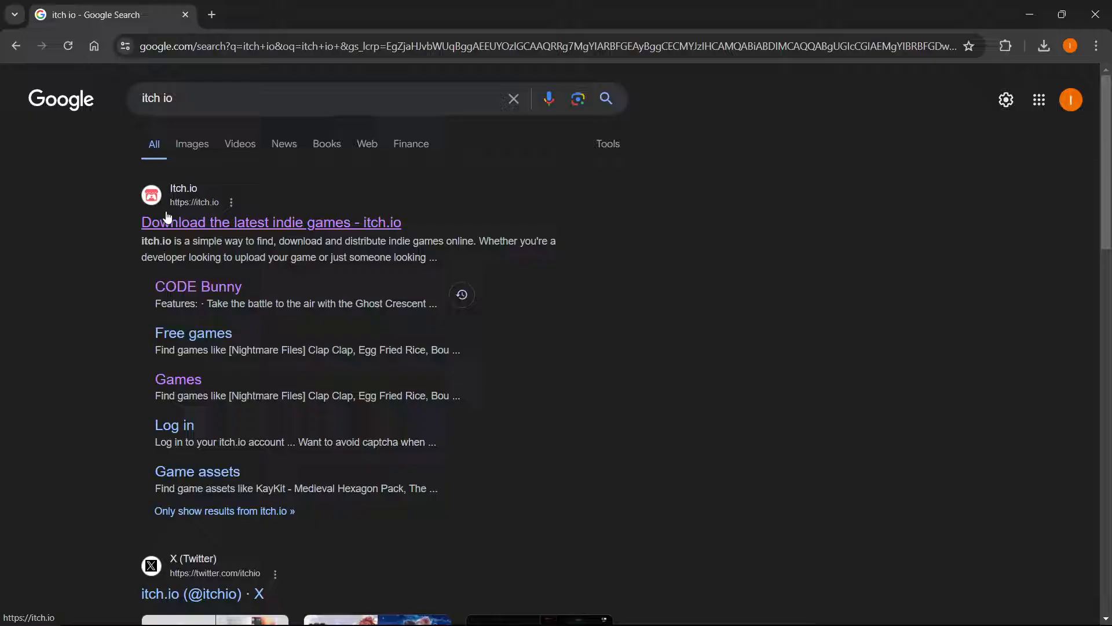
mouse_move(407, 205)
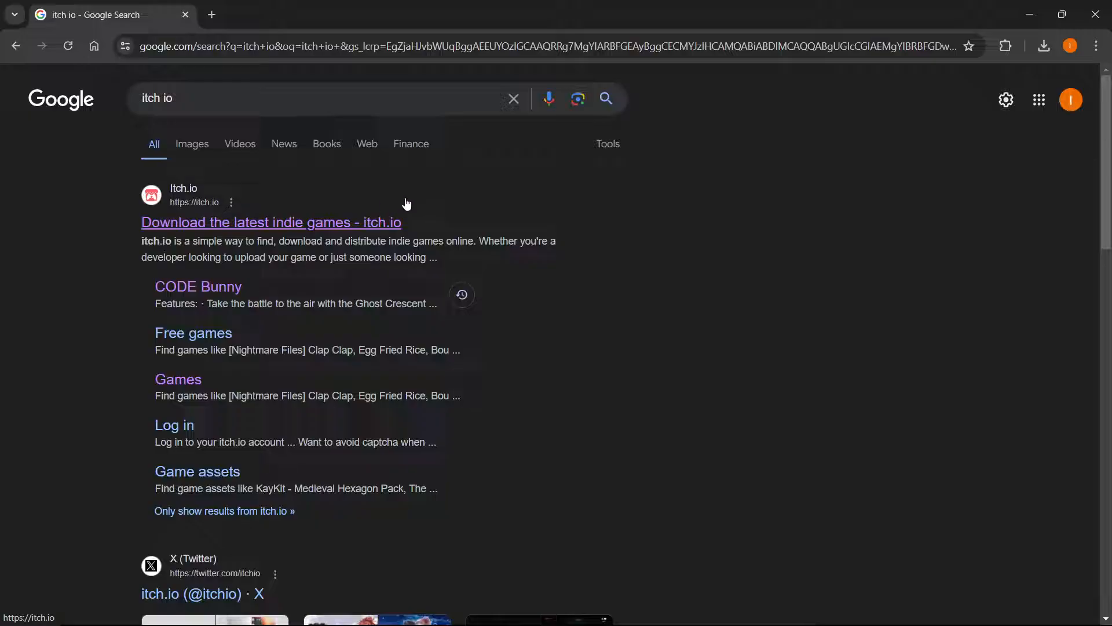
mouse_move(246, 199)
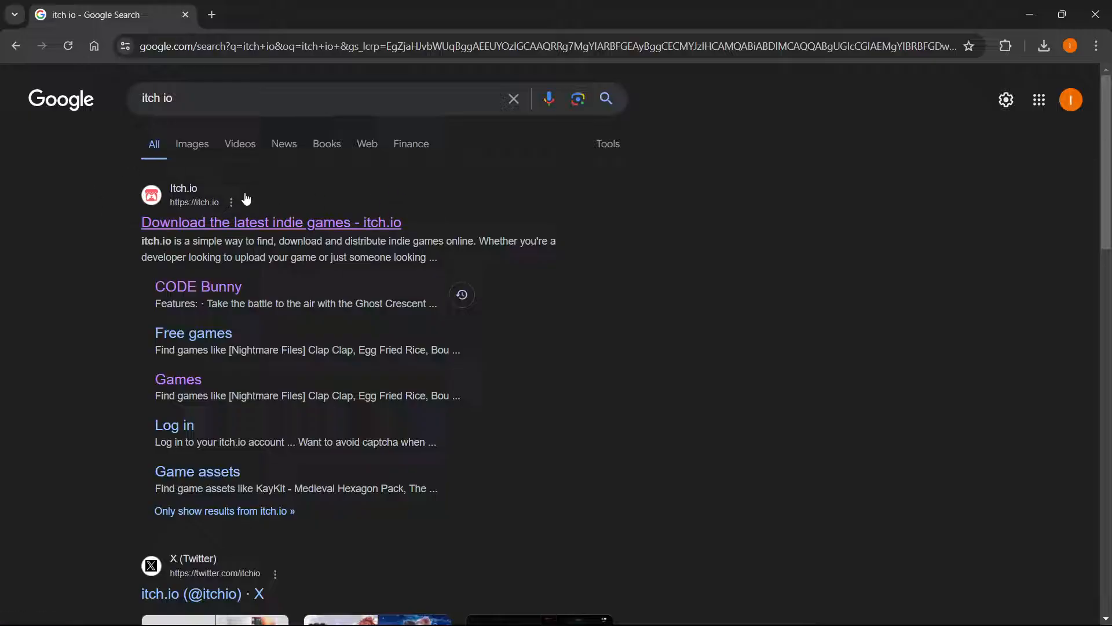
mouse_move(401, 209)
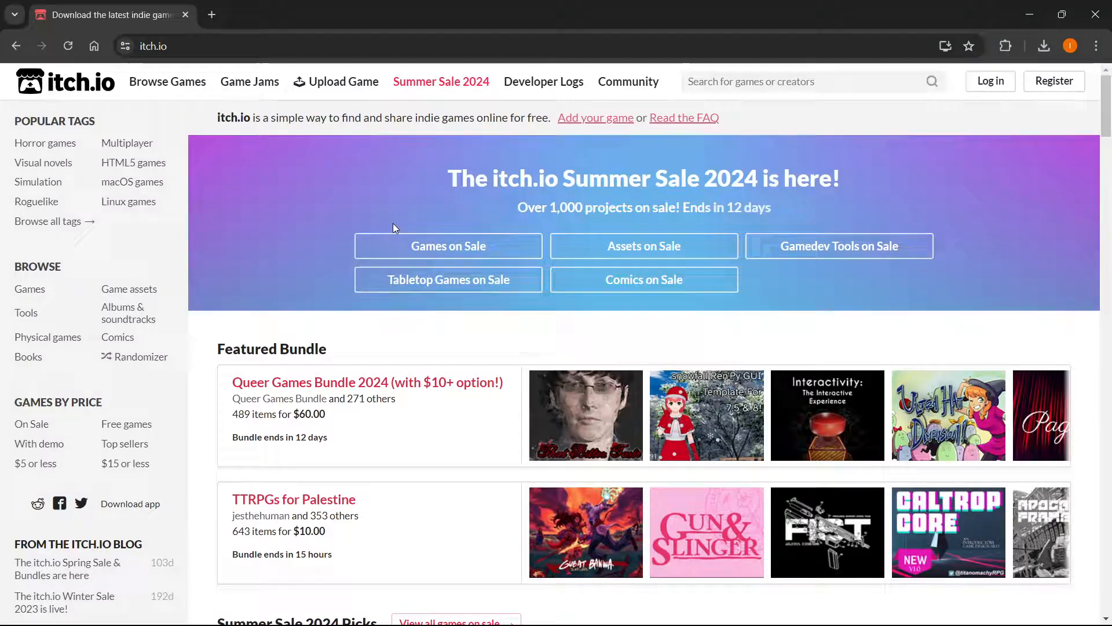
- Search itch.io for 'the choicer voicer' and open its store page
left_click(799, 81)
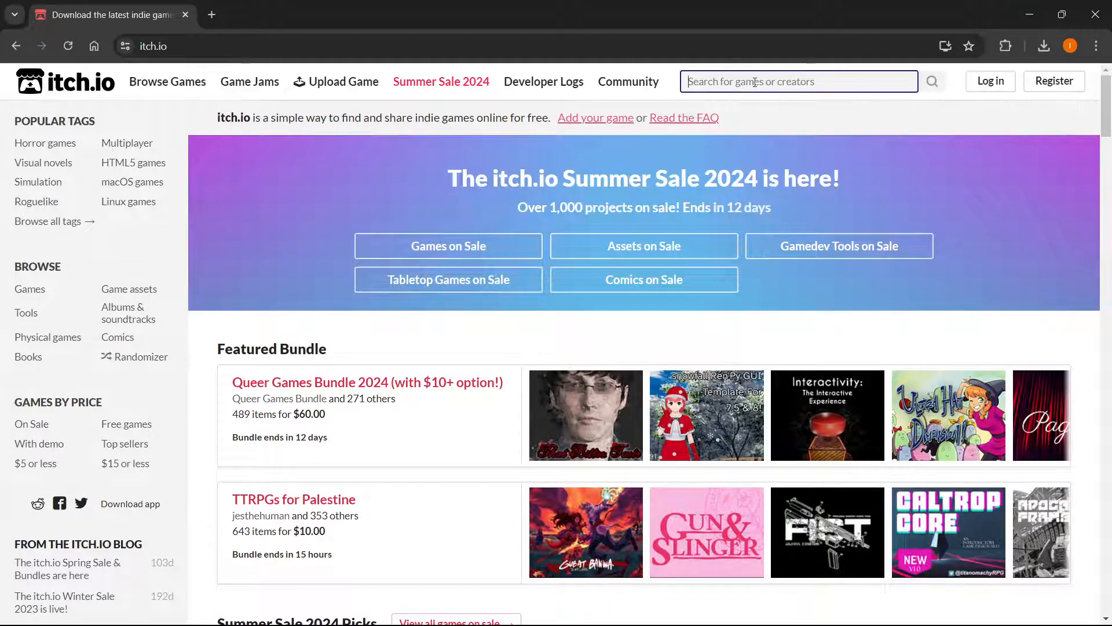
type("the choicer voicer")
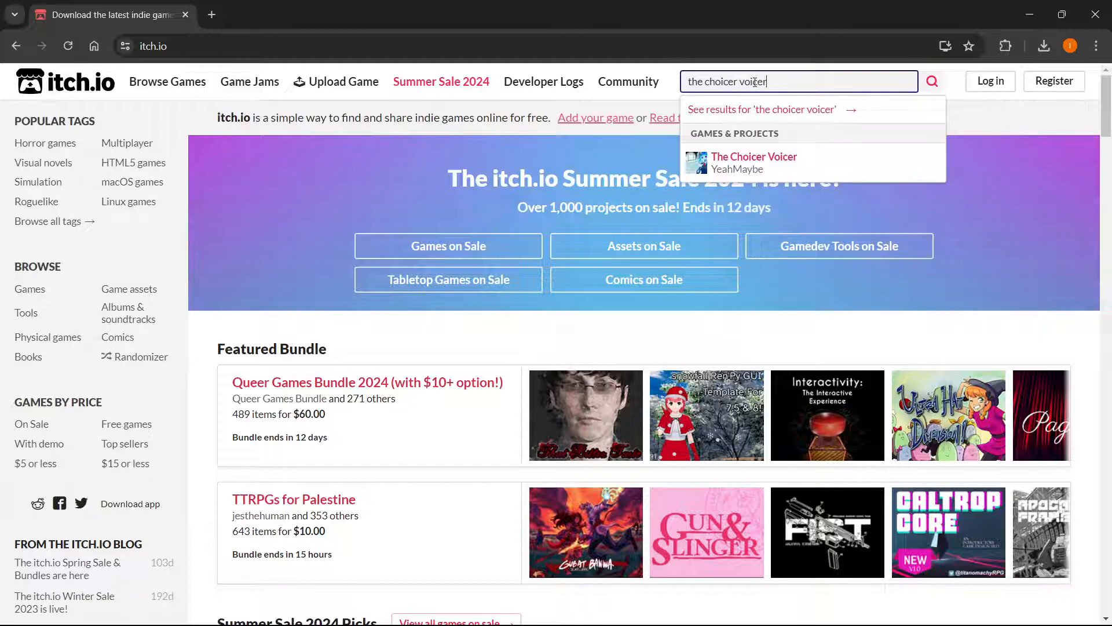
mouse_move(772, 171)
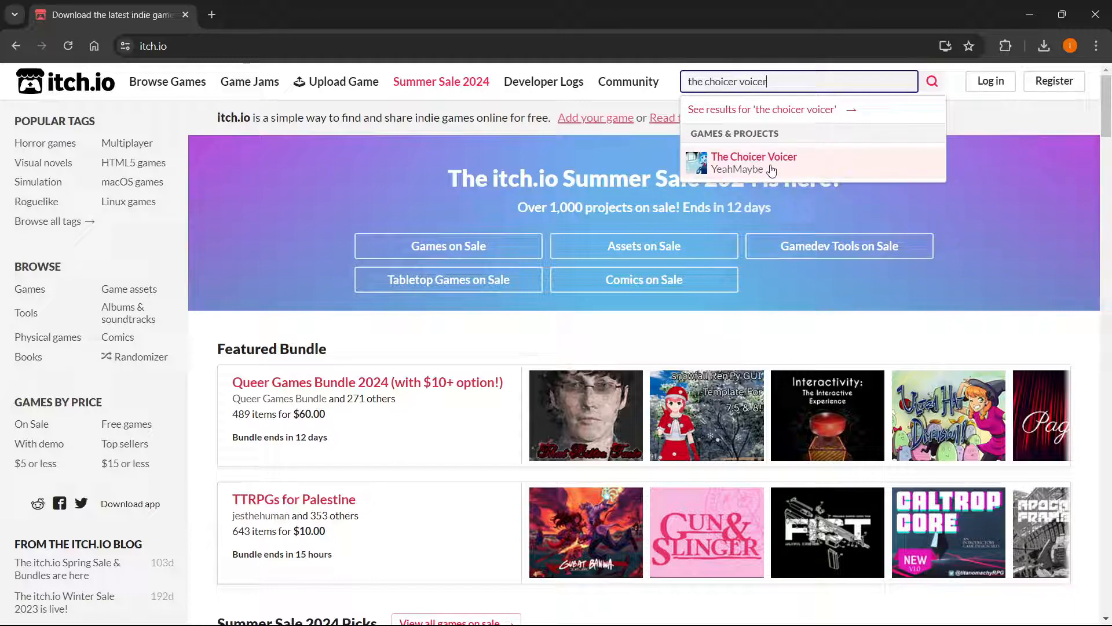
mouse_move(780, 172)
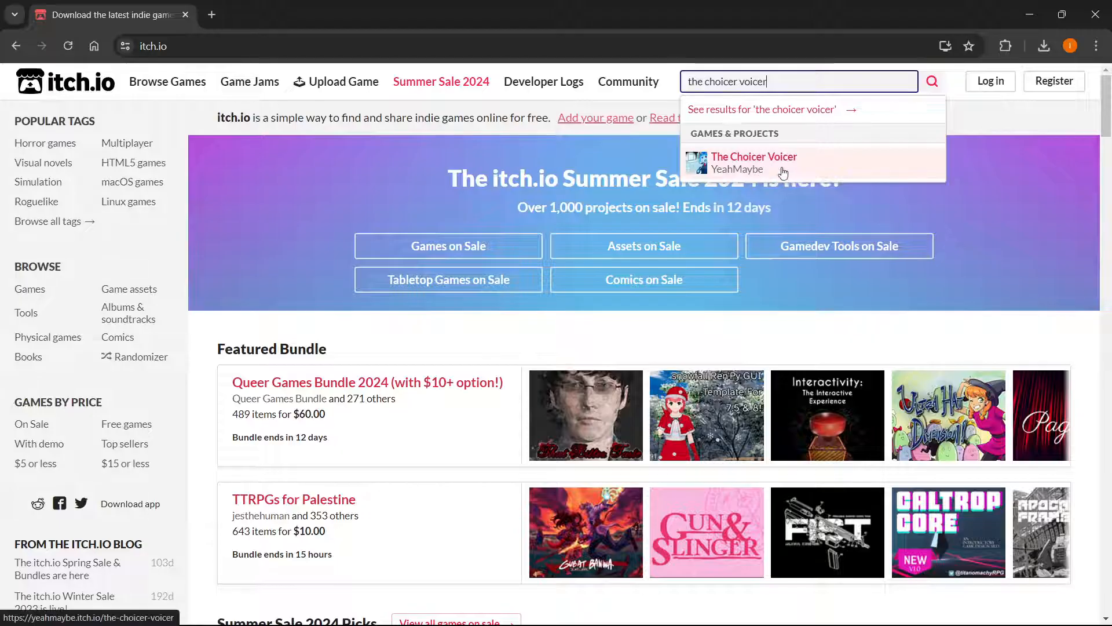
left_click(755, 162)
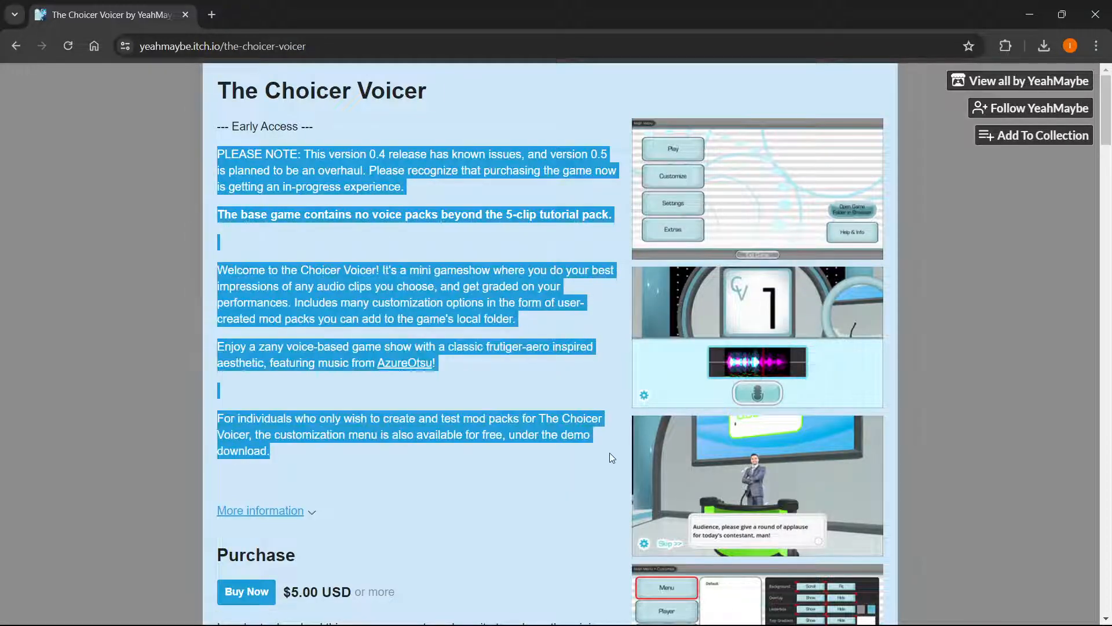
- Scroll to the Purchase section and choose Buy Now for The Choicer Voicer
scroll("down", 3)
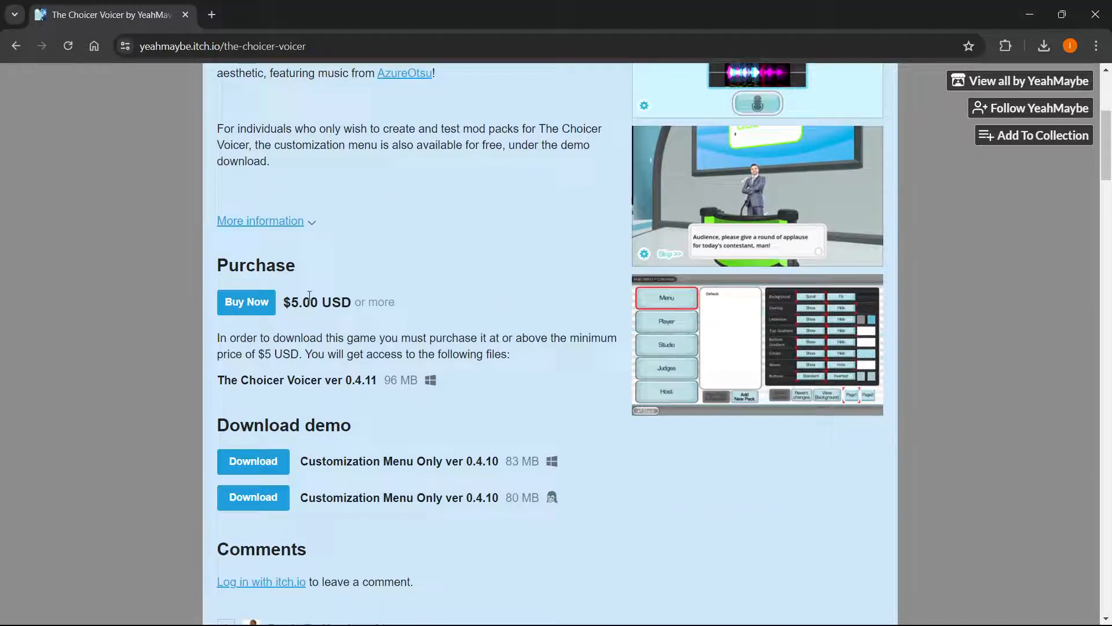
mouse_move(246, 301)
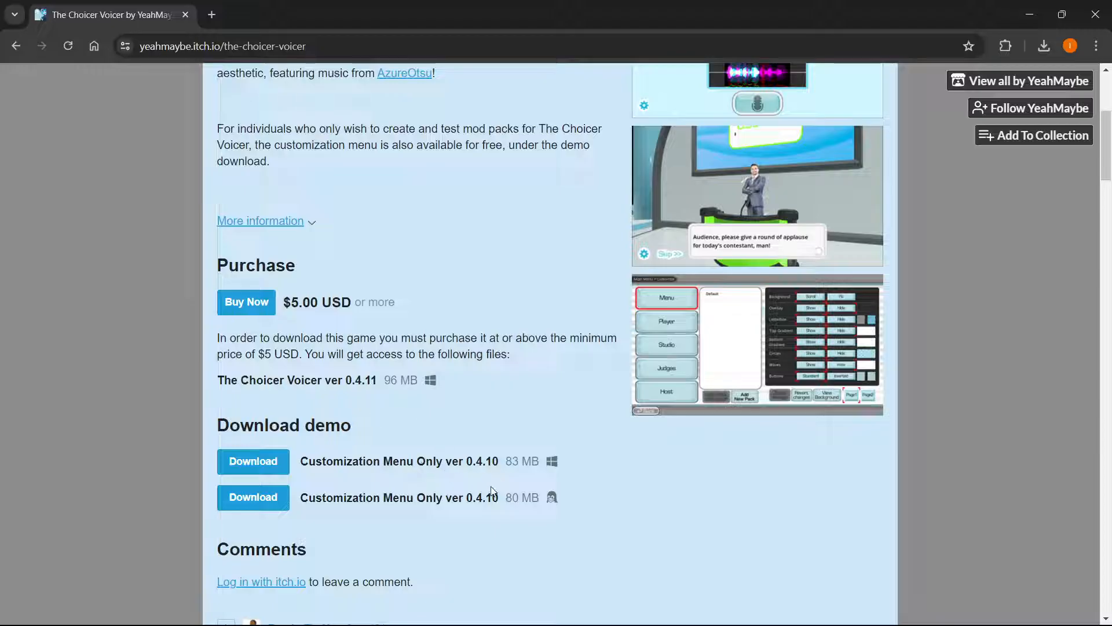
mouse_move(508, 479)
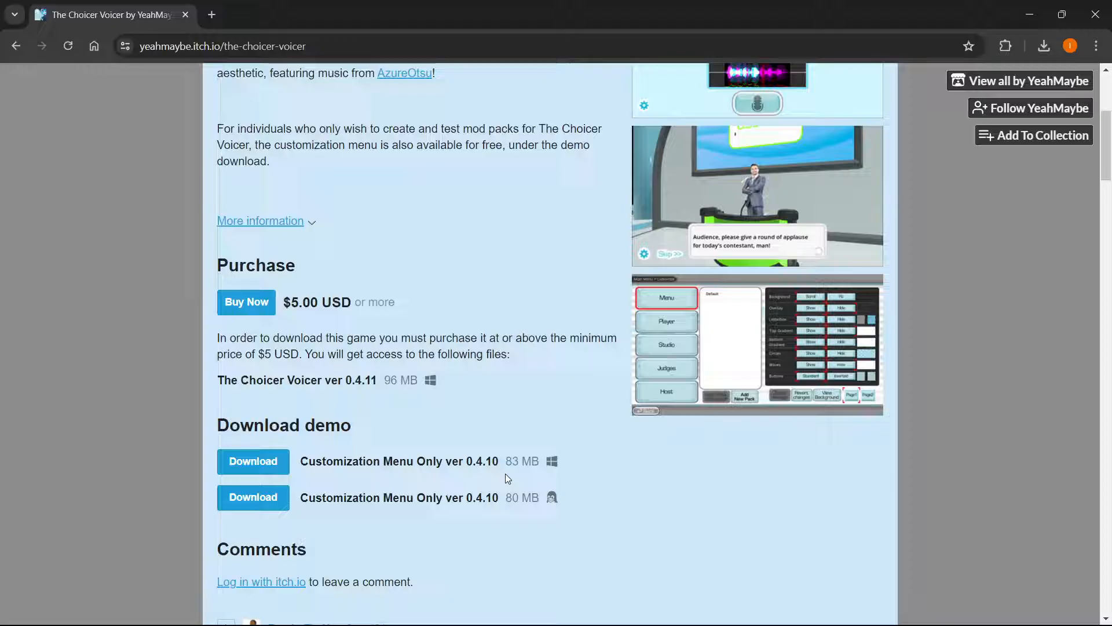
mouse_move(246, 301)
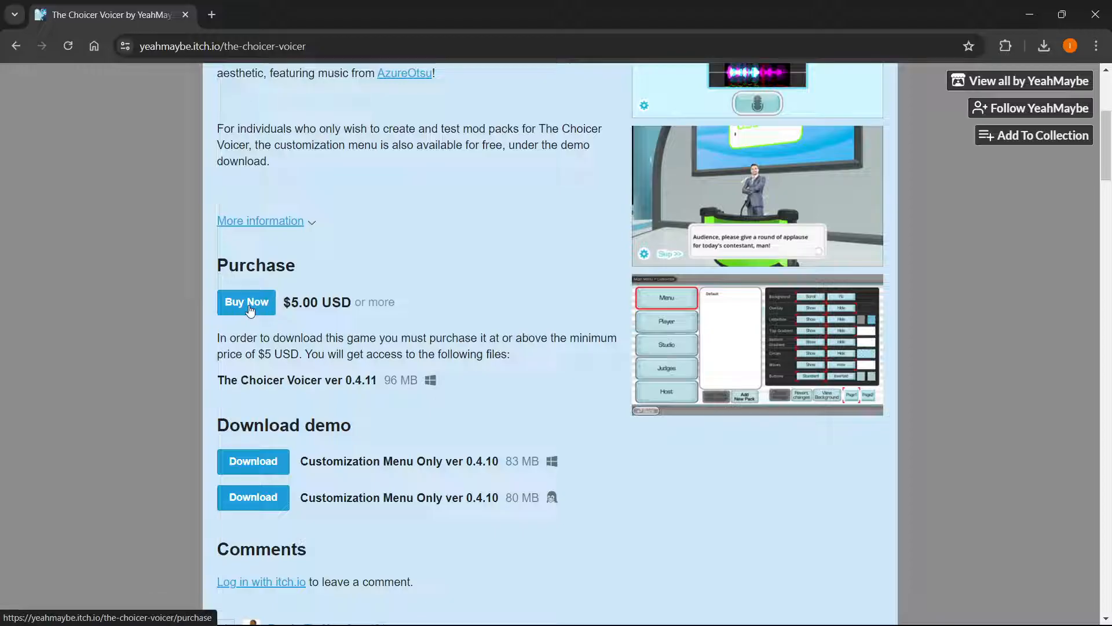
left_click(247, 301)
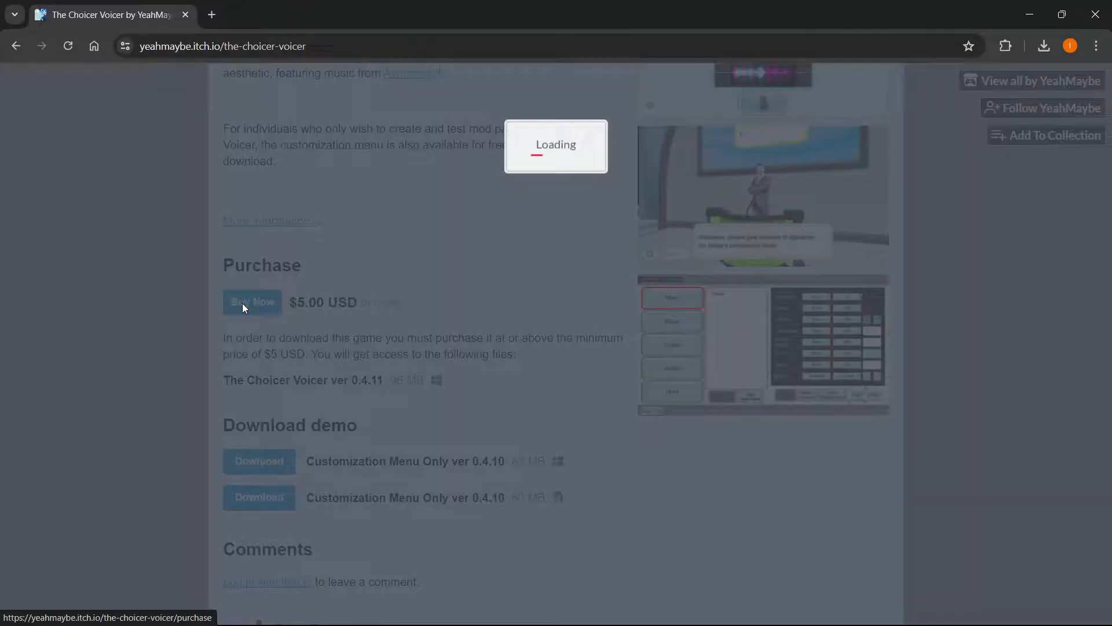
- Once the Buy dialog loads, add money to raise the price from $5.00 to $13.00
left_click(251, 301)
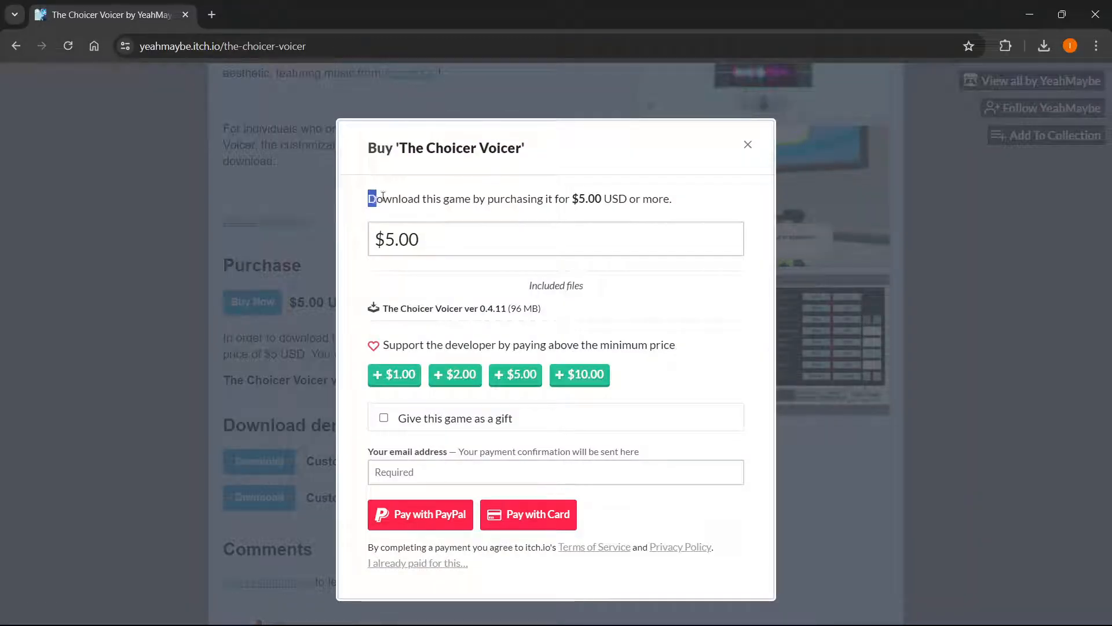
left_click_drag(370, 198, 627, 199)
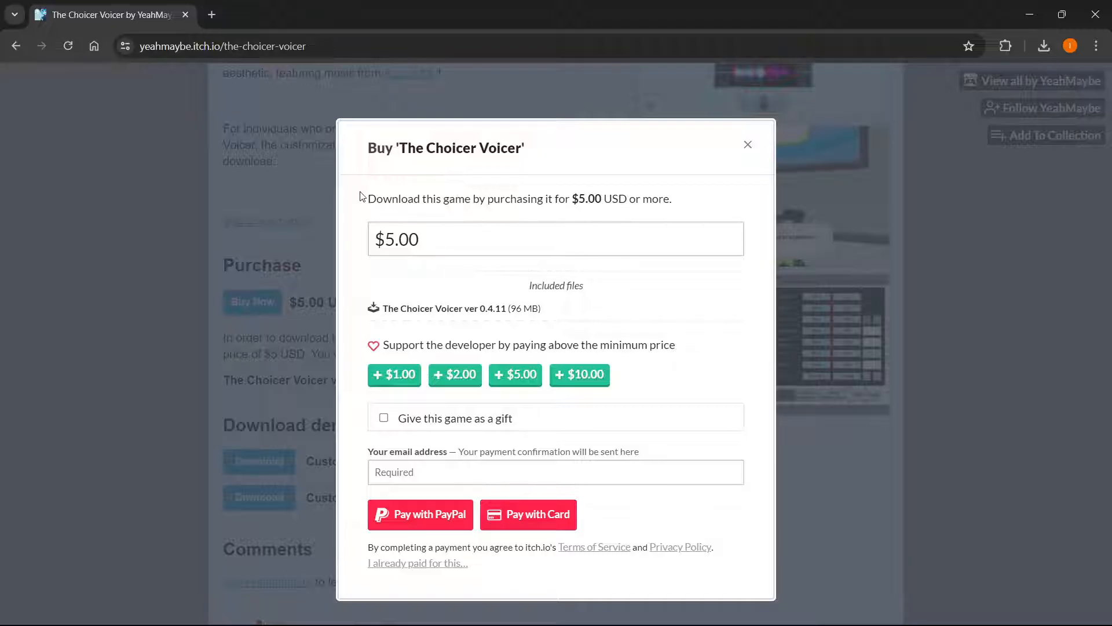
mouse_move(360, 205)
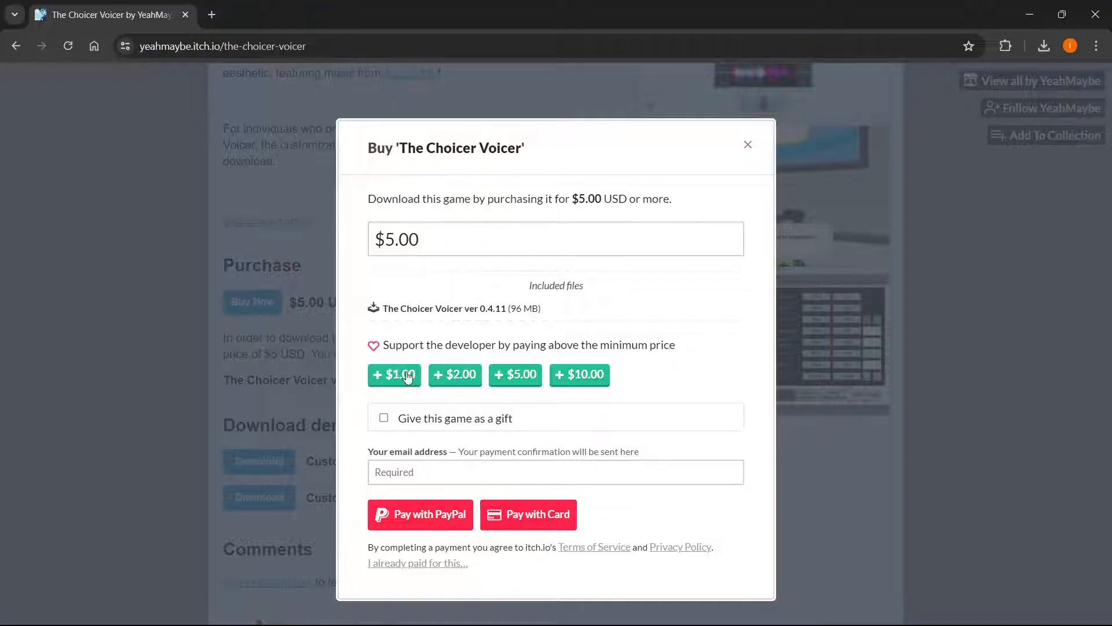
left_click(579, 374)
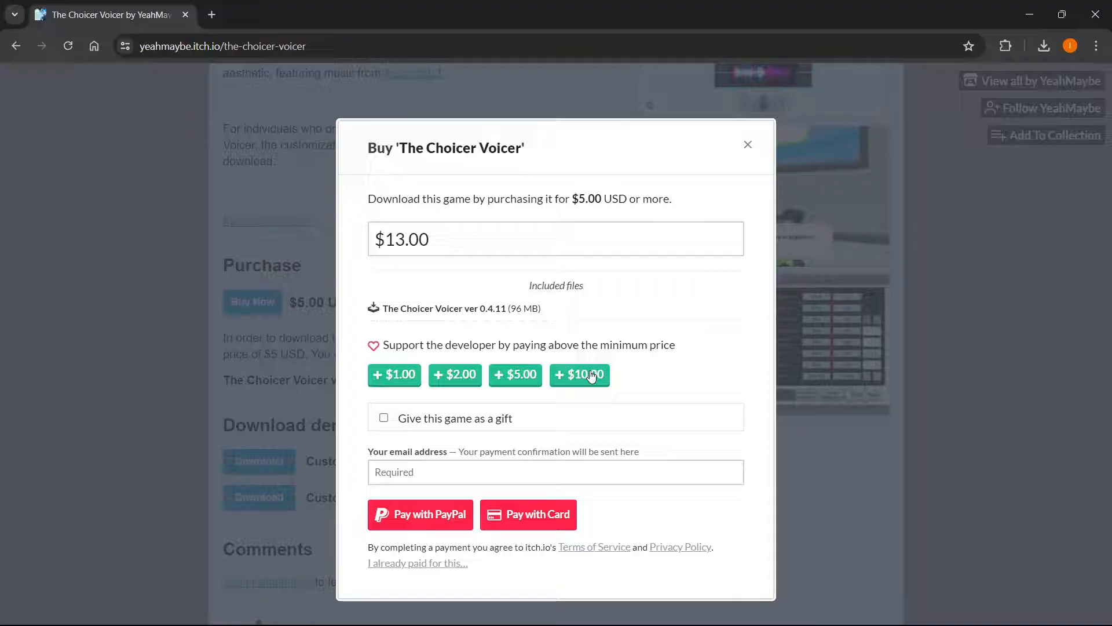
- Add $10 to bring the price to $23.00 and focus the email field
left_click(578, 375)
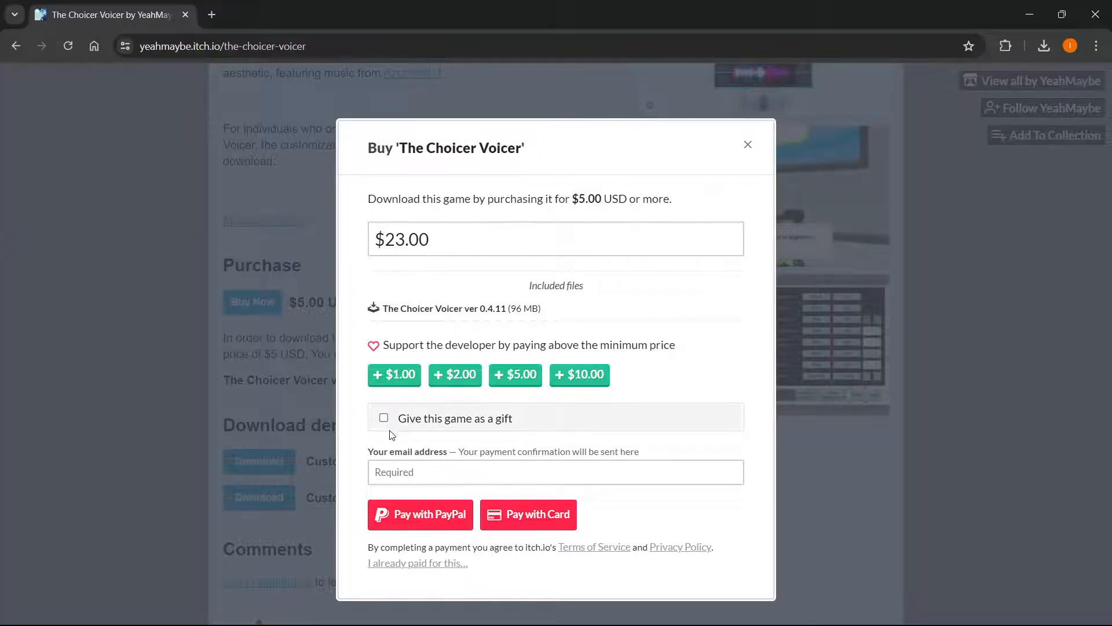
mouse_move(384, 418)
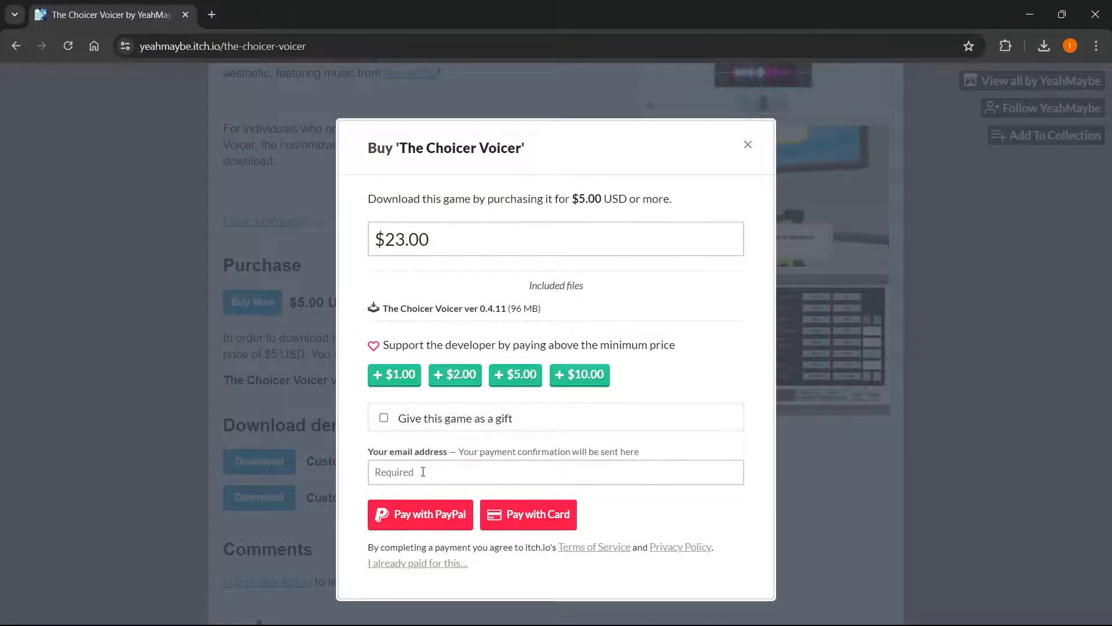
left_click(555, 471)
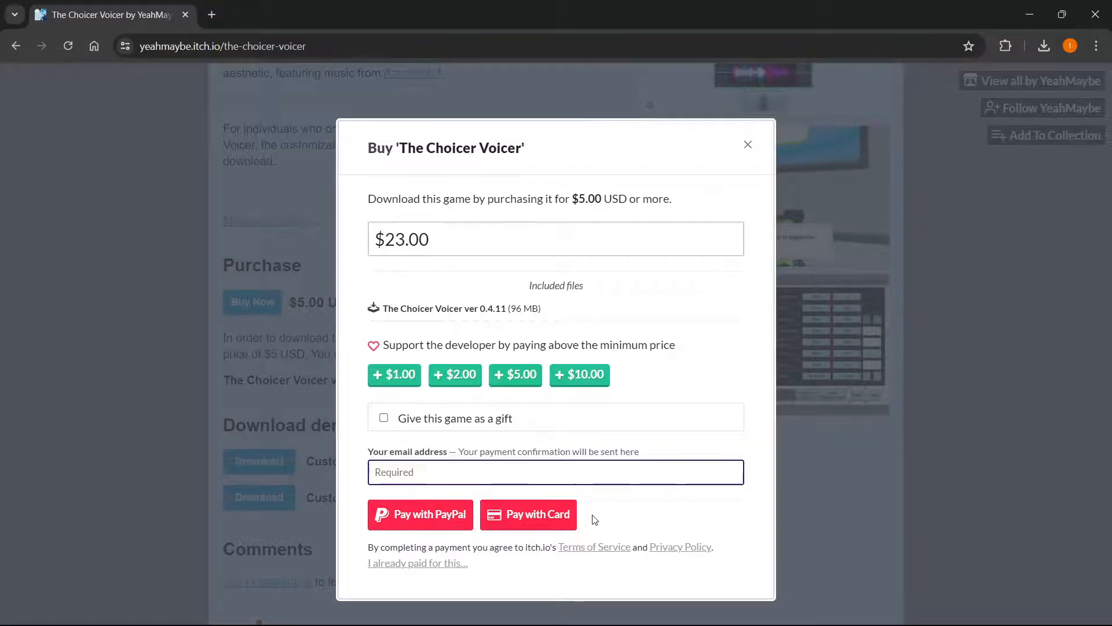
mouse_move(446, 514)
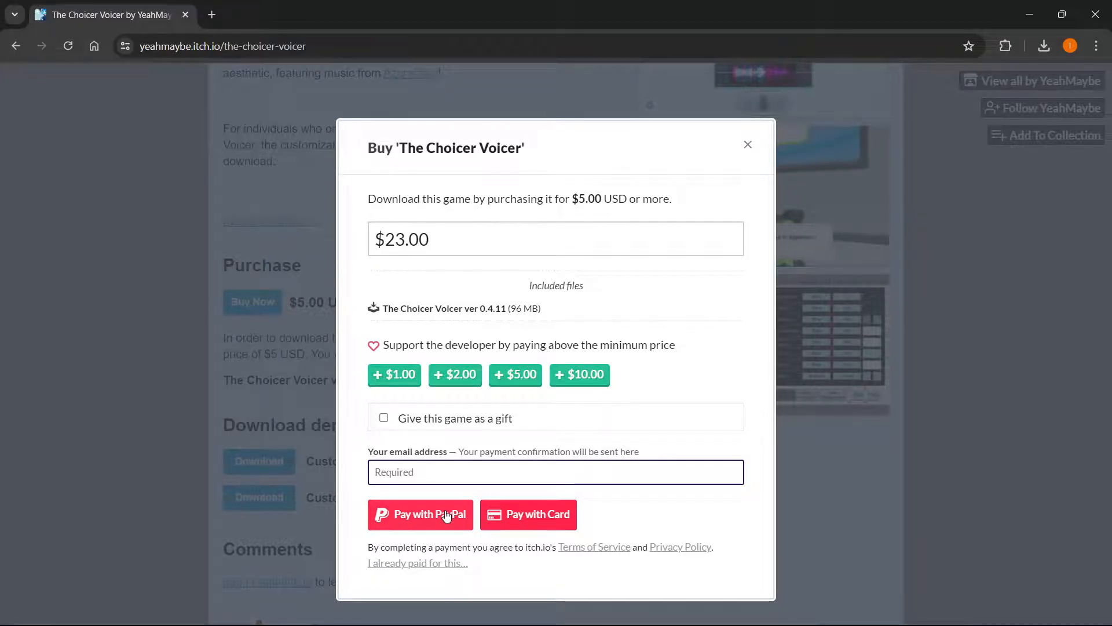
mouse_move(456, 335)
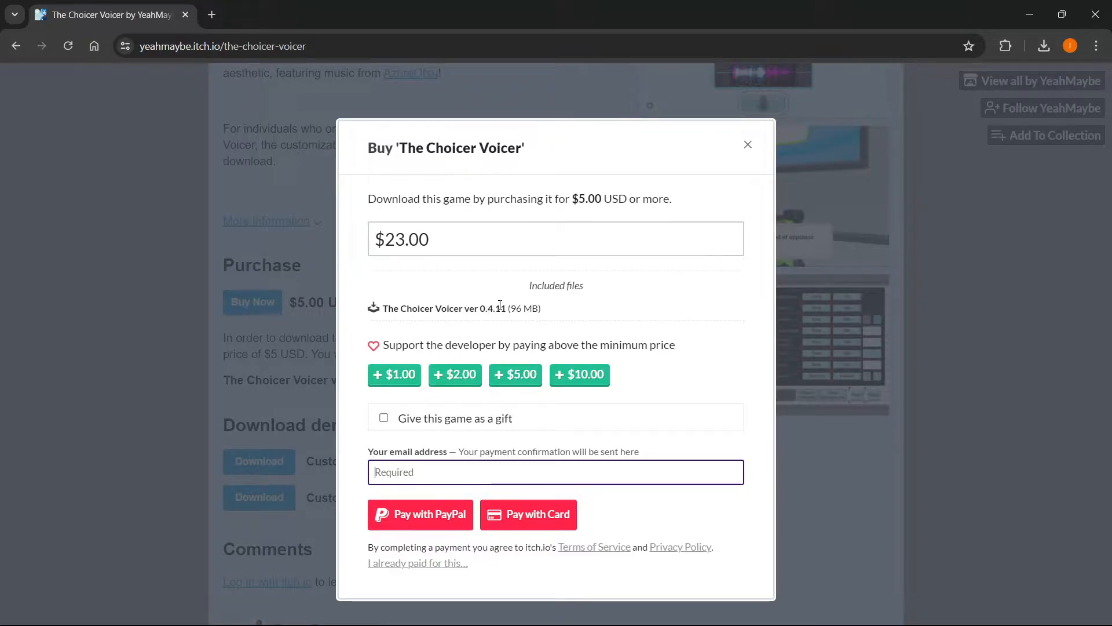
mouse_move(541, 337)
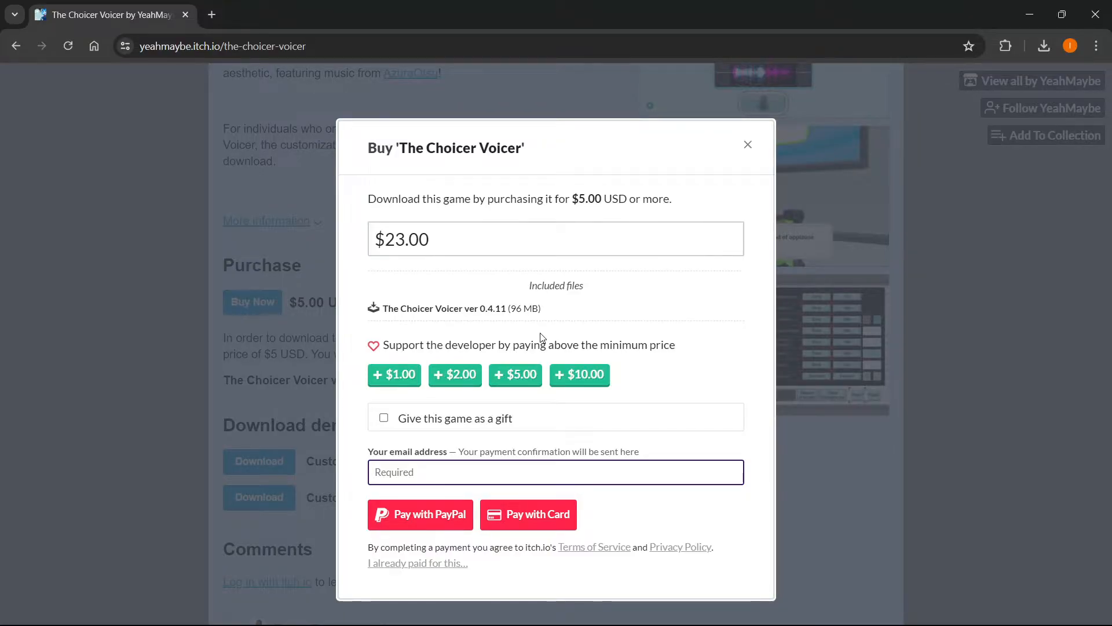